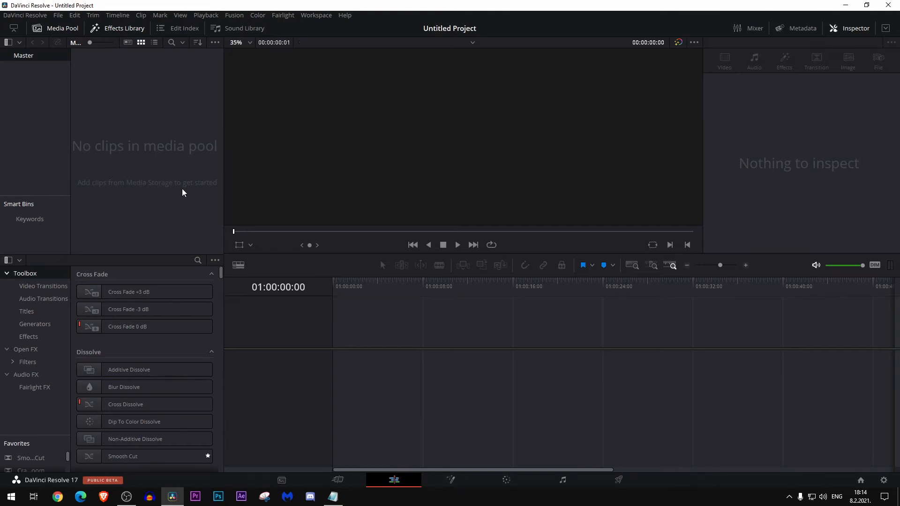
Create a new Fusion Composition clip from the empty Media Pool and confirm it.
{"action": "right_click", "coordinate": [183, 192]}
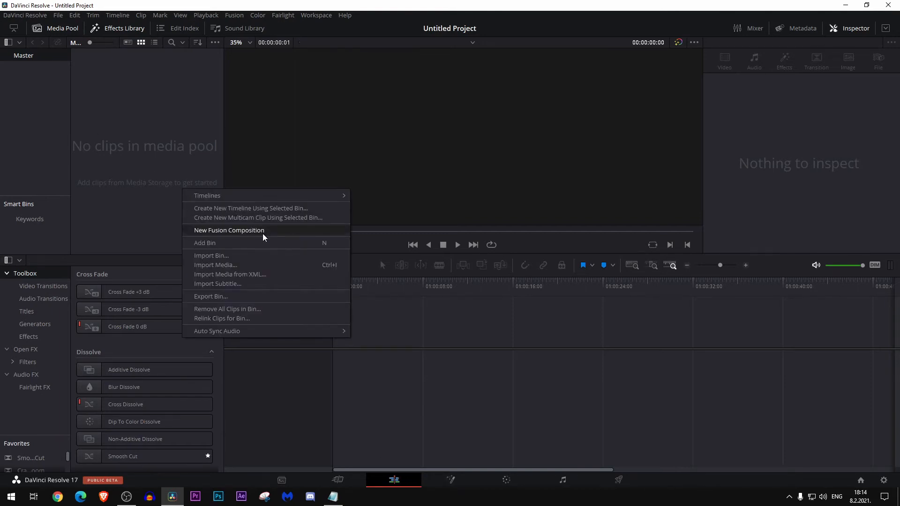
{"action": "left_click", "coordinate": [229, 231]}
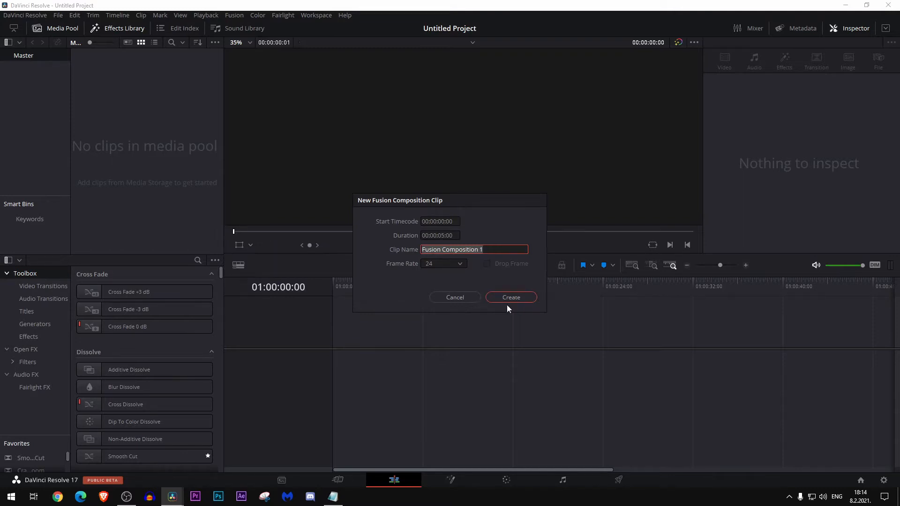
{"action": "left_click", "coordinate": [510, 297]}
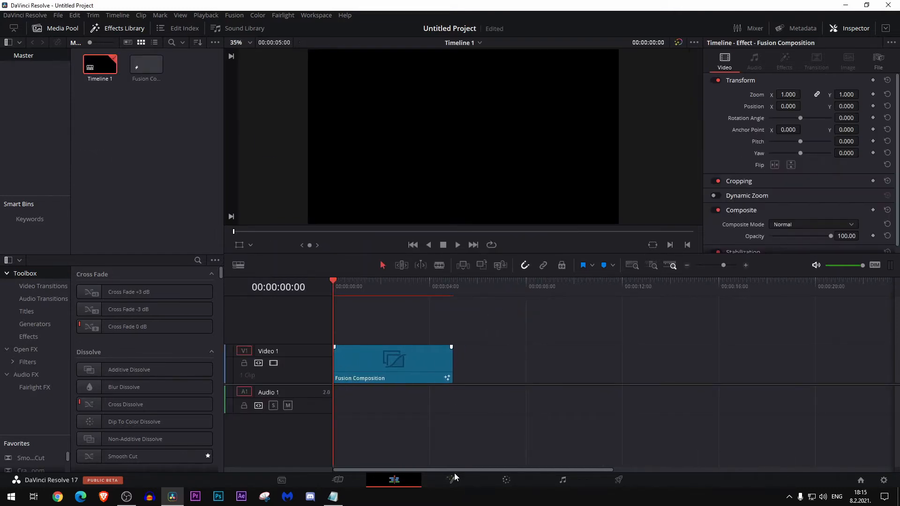
Add a Background node in Fusion and connect it to MediaOut1.
{"action": "left_click", "coordinate": [449, 480]}
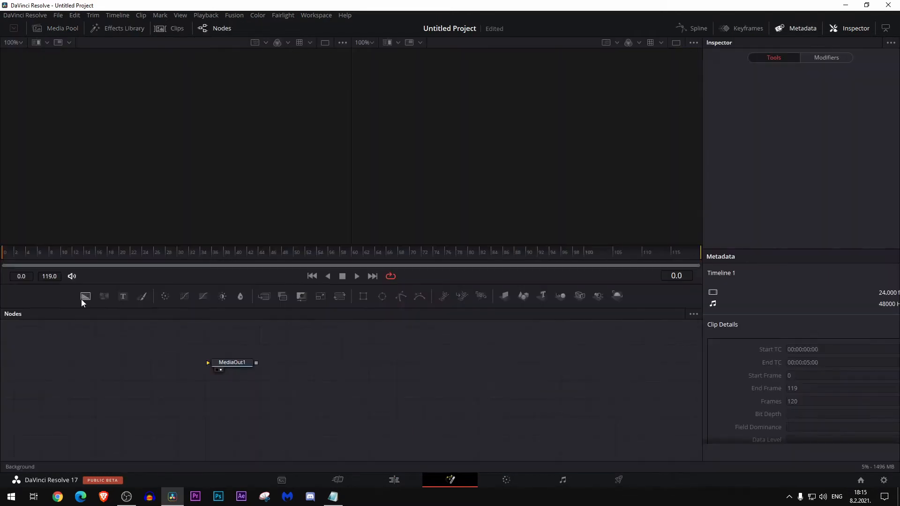
{"action": "left_click", "coordinate": [85, 297]}
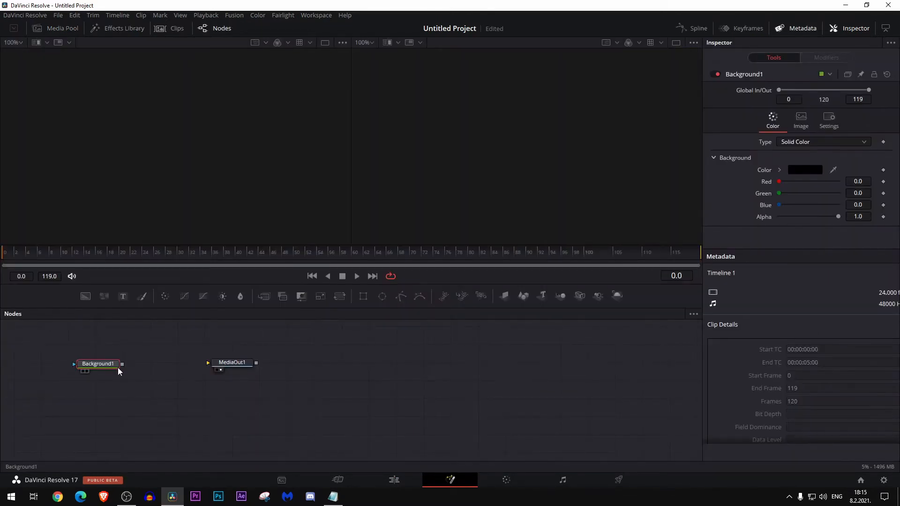
{"action": "left_click_drag", "start_coordinate": [122, 364], "coordinate": [208, 361]}
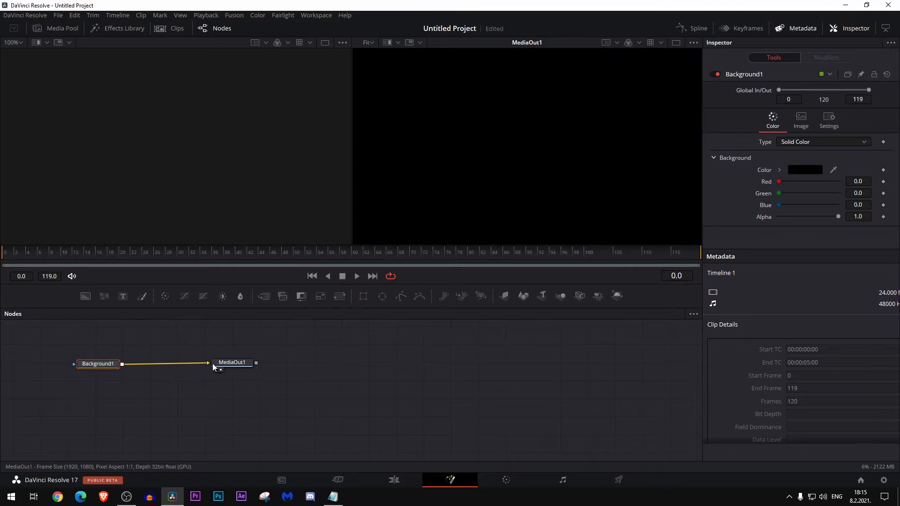
{"action": "left_click_drag", "start_coordinate": [231, 361], "coordinate": [241, 367]}
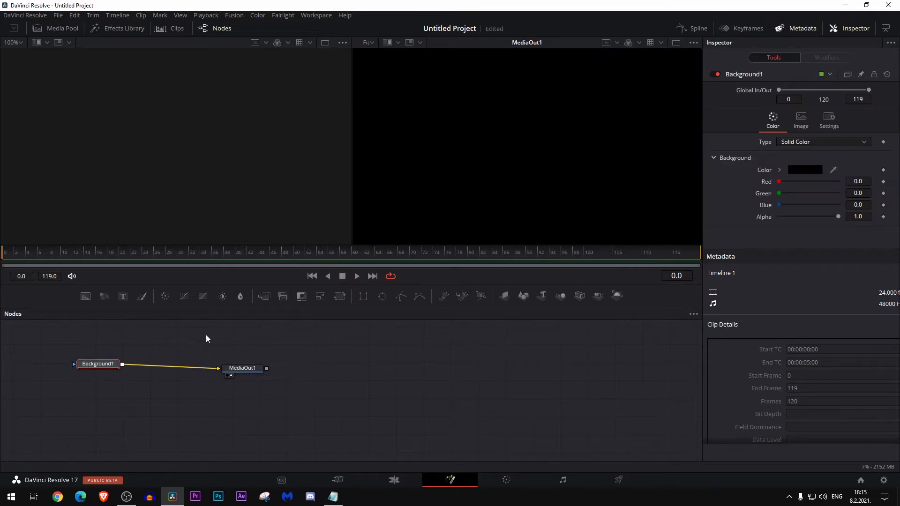
{"action": "mouse_move", "coordinate": [382, 296]}
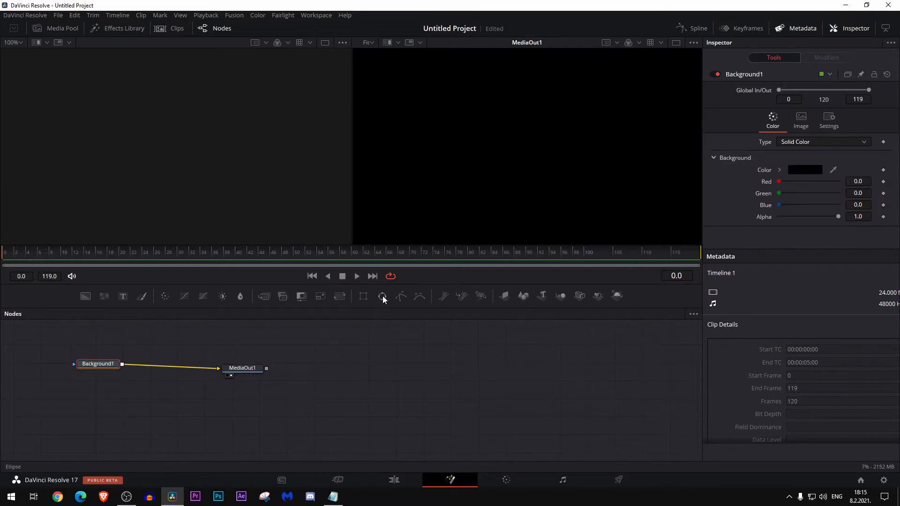
Mask Background1 with a non-solid Ellipse and raise Border Width into a thick ring.
{"action": "left_click", "coordinate": [382, 296]}
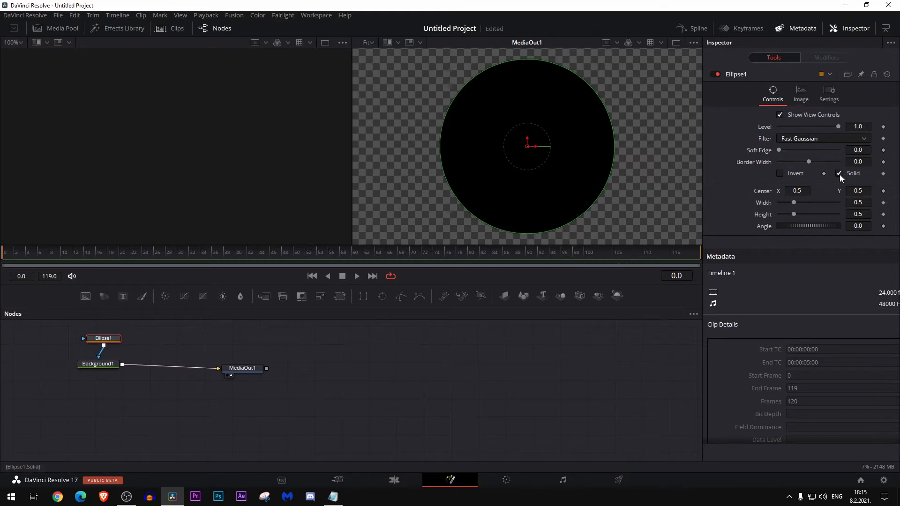
{"action": "left_click", "coordinate": [838, 173]}
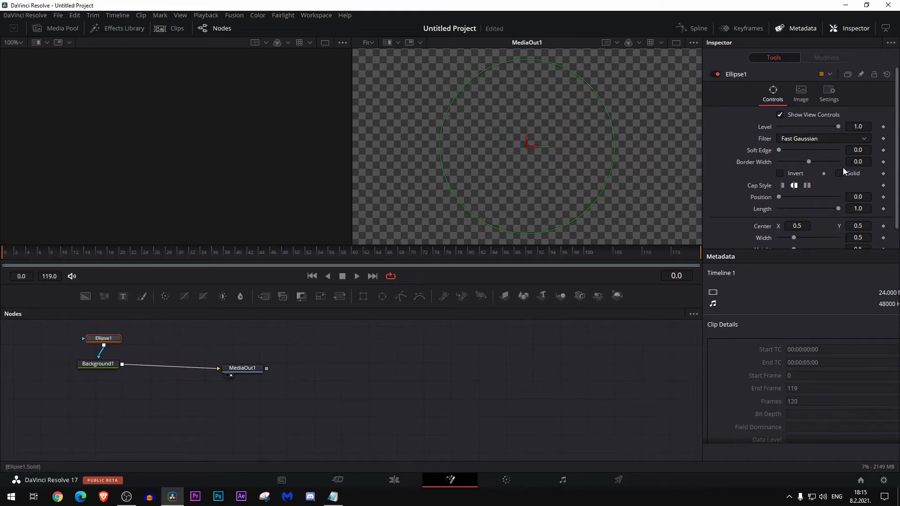
{"action": "left_click", "coordinate": [809, 162]}
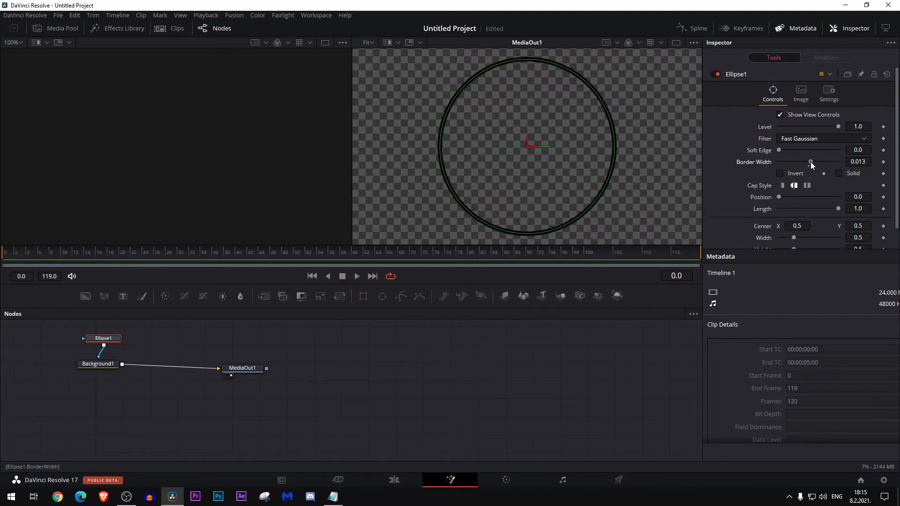
{"action": "left_click_drag", "start_coordinate": [809, 162], "coordinate": [814, 162]}
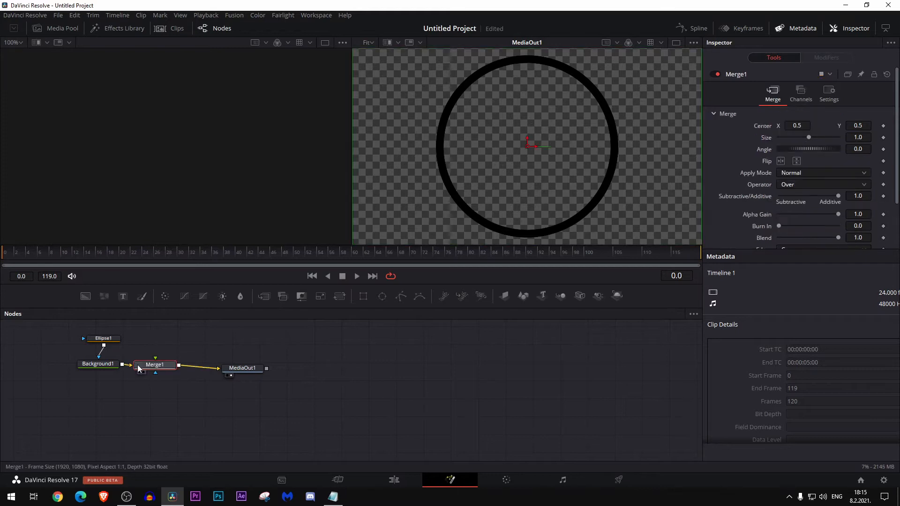
Bring the gray gradient PNG into the Merge and mask it with a solid copy of Ellipse1.
{"action": "left_click_drag", "start_coordinate": [155, 365], "coordinate": [175, 364]}
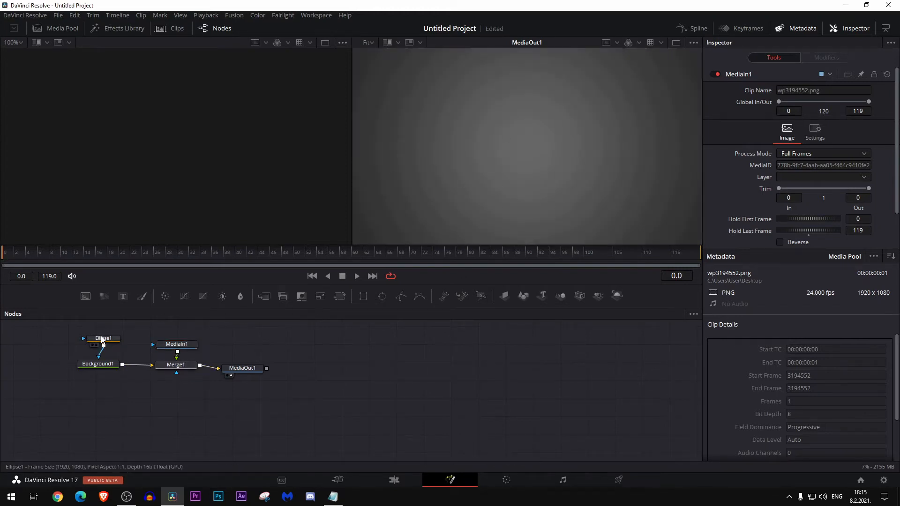
{"action": "left_click", "coordinate": [104, 338]}
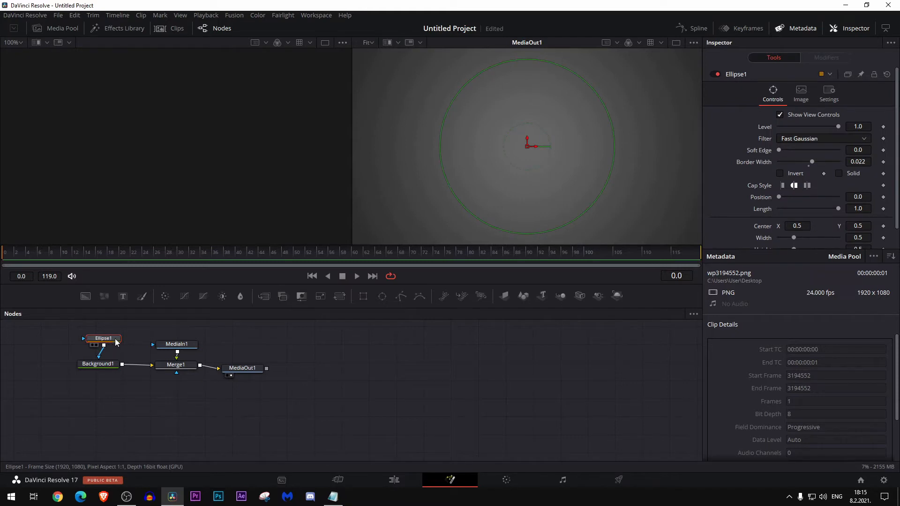
{"action": "left_click", "coordinate": [176, 344]}
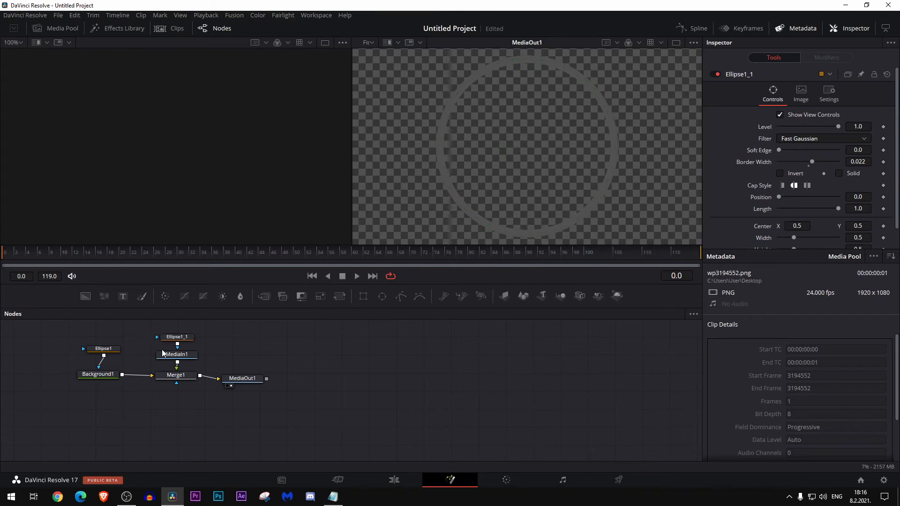
{"action": "left_click", "coordinate": [176, 354]}
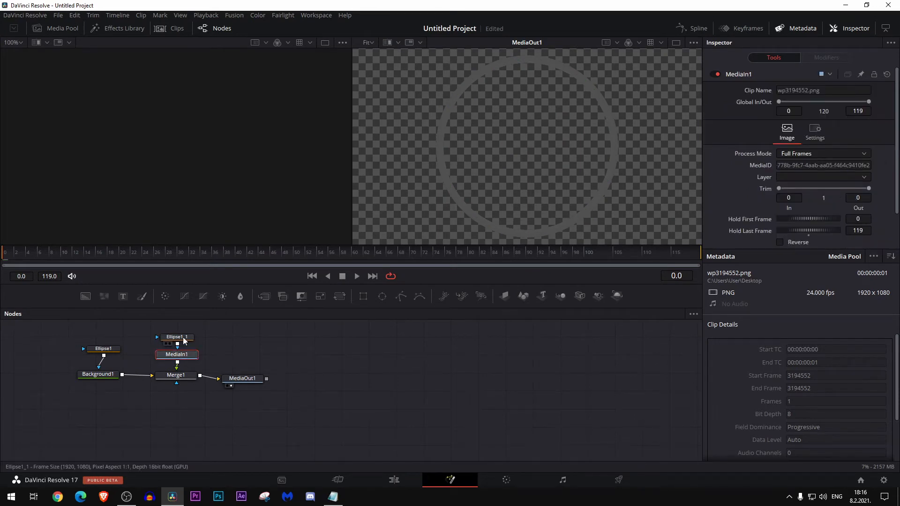
{"action": "left_click", "coordinate": [177, 337]}
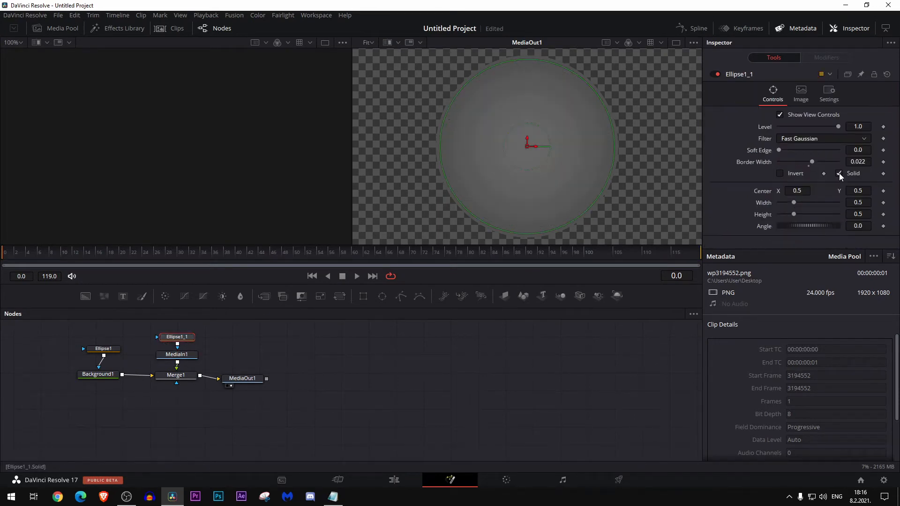
Set Merge1 Size to 0.94 so the gradient disc sits inside the ring.
{"action": "left_click", "coordinate": [176, 375]}
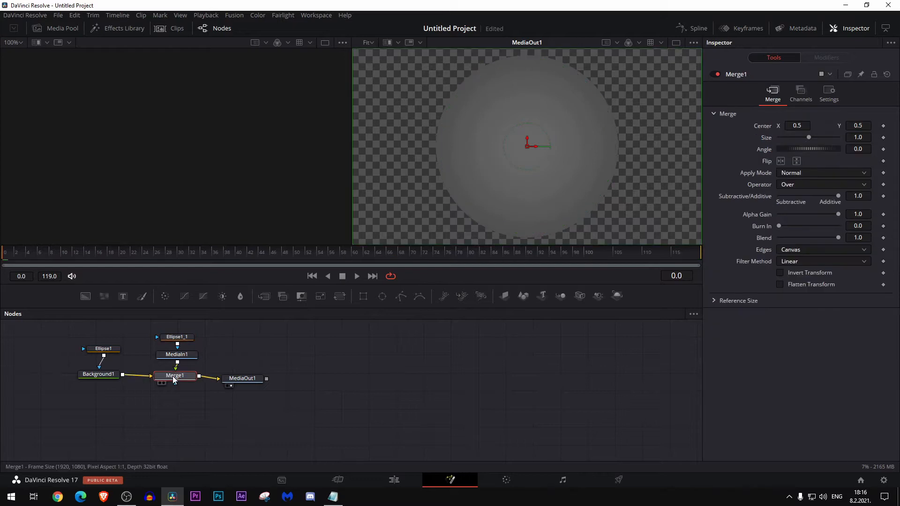
{"action": "left_click_drag", "start_coordinate": [809, 137], "coordinate": [806, 137]}
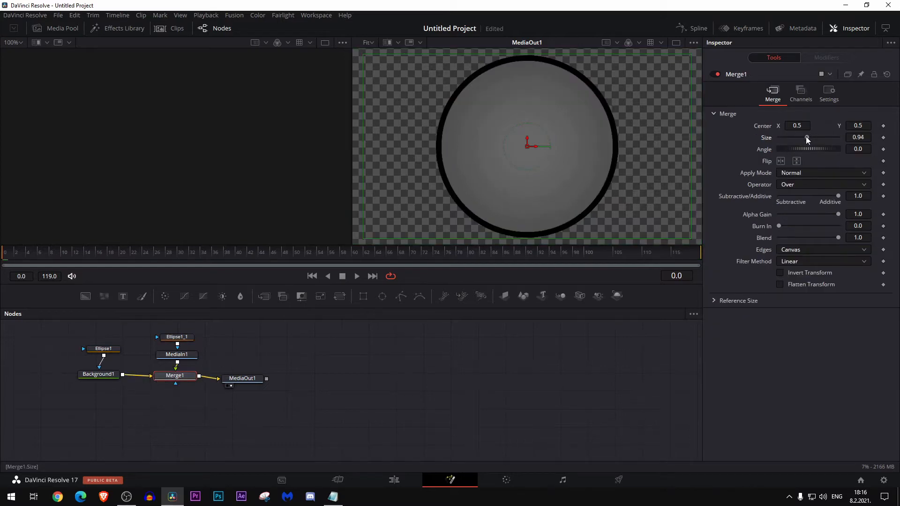
{"action": "left_click_drag", "start_coordinate": [809, 138], "coordinate": [806, 137]}
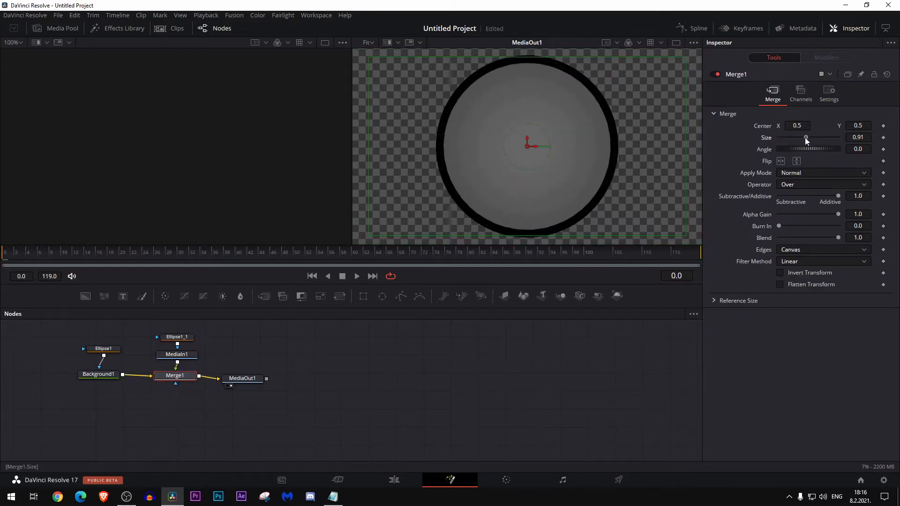
{"action": "left_click_drag", "start_coordinate": [804, 137], "coordinate": [809, 137]}
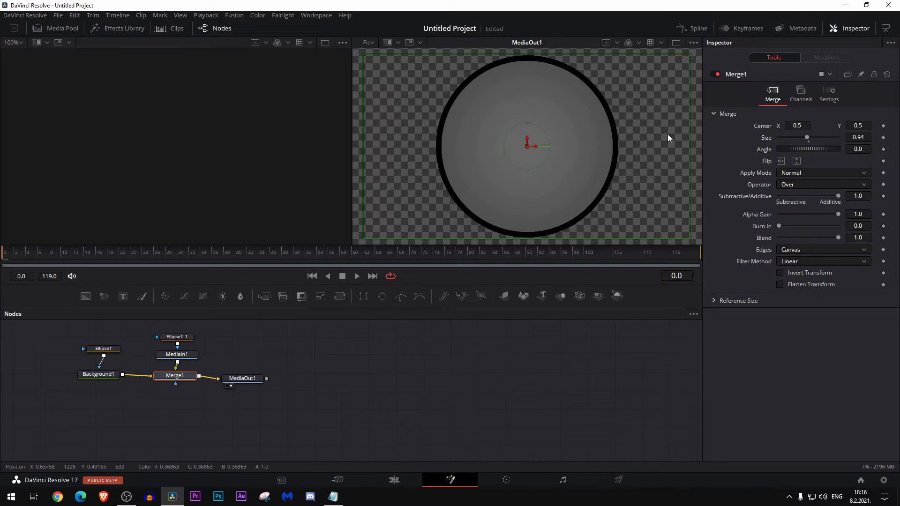
Recolour the Background1 ring white and return to the Edit page.
{"action": "left_click", "coordinate": [98, 374]}
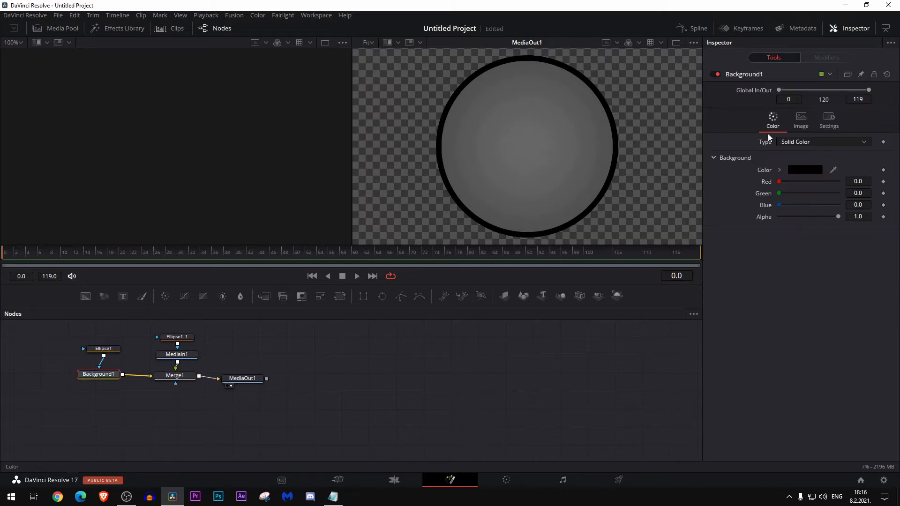
{"action": "left_click", "coordinate": [804, 170]}
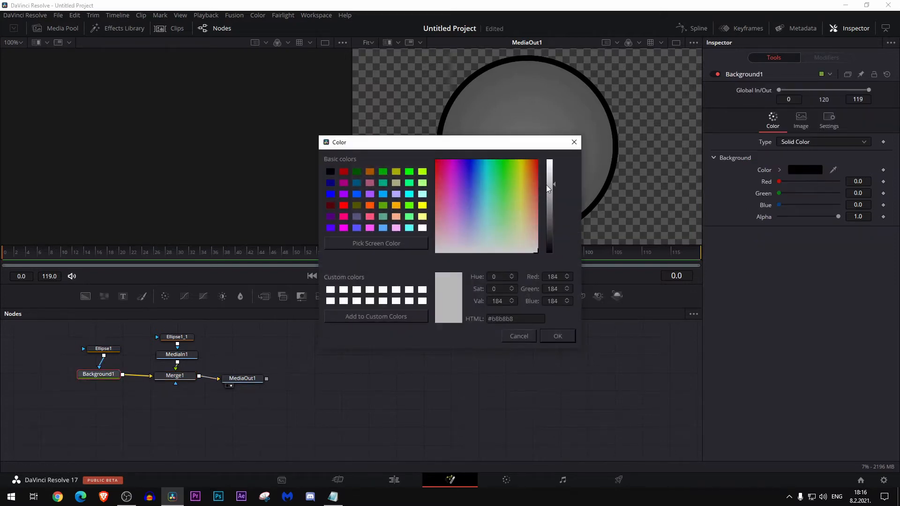
{"action": "left_click", "coordinate": [556, 336]}
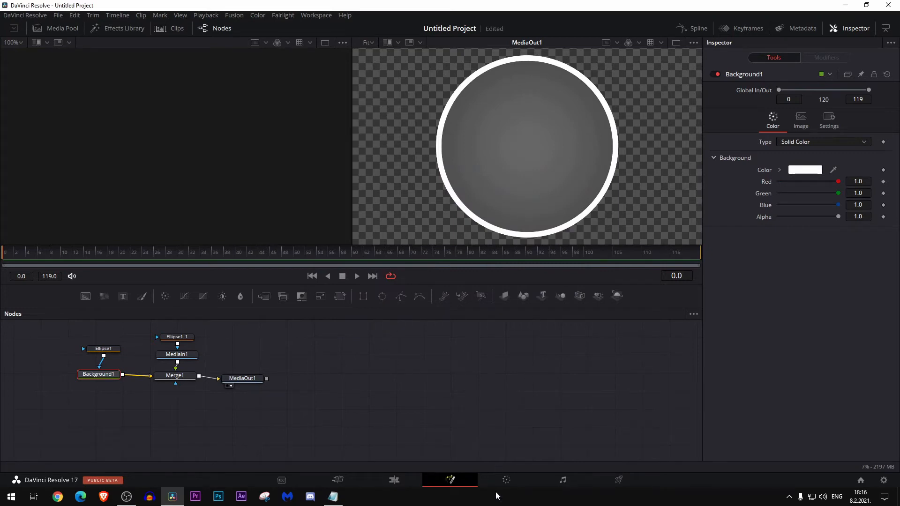
{"action": "left_click", "coordinate": [393, 480]}
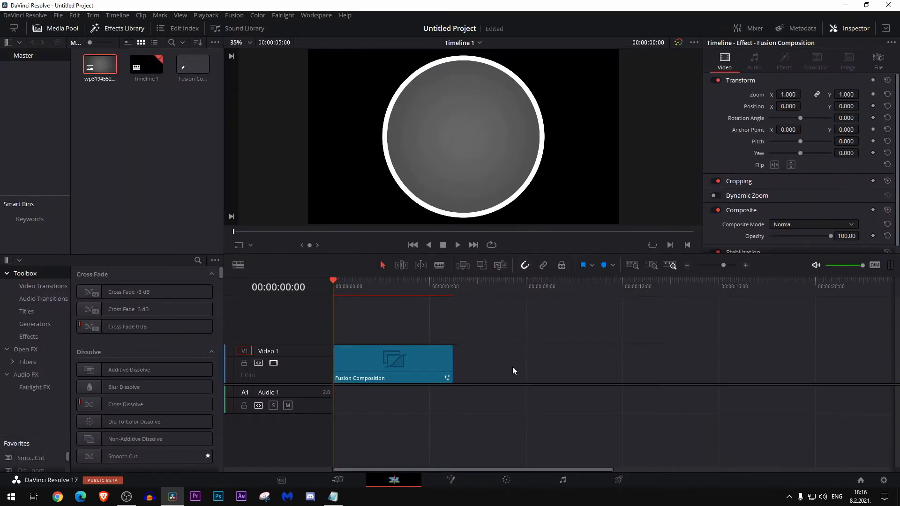
Append a second copy of the composition clip, park the playhead on it and open it in Fusion.
{"action": "left_click", "coordinate": [402, 365]}
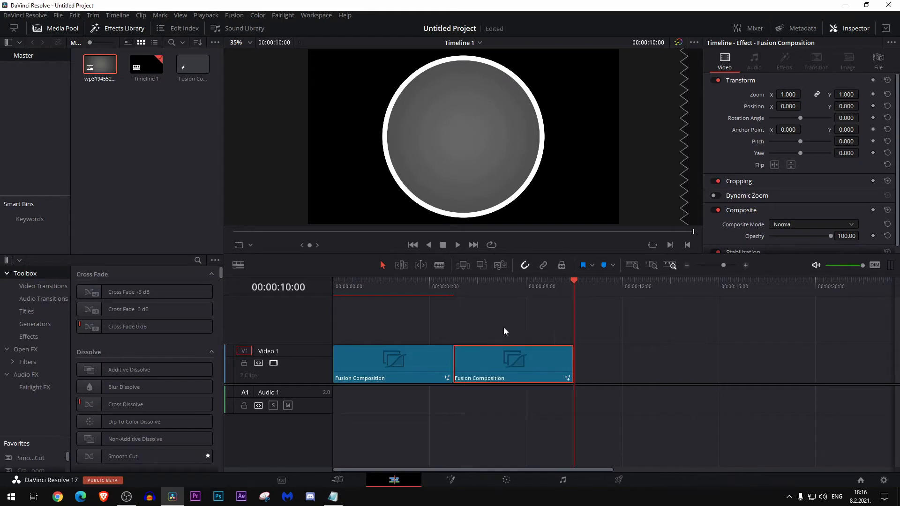
{"action": "left_click", "coordinate": [511, 287]}
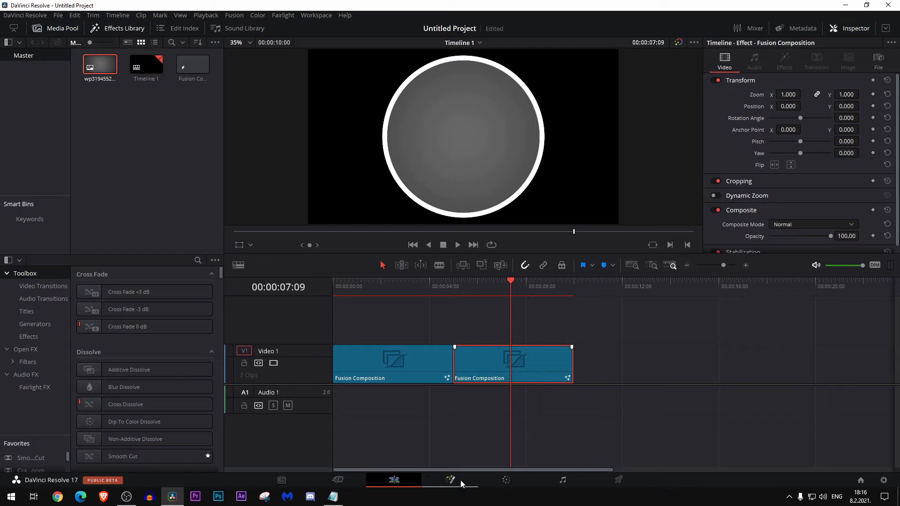
{"action": "left_click", "coordinate": [450, 480]}
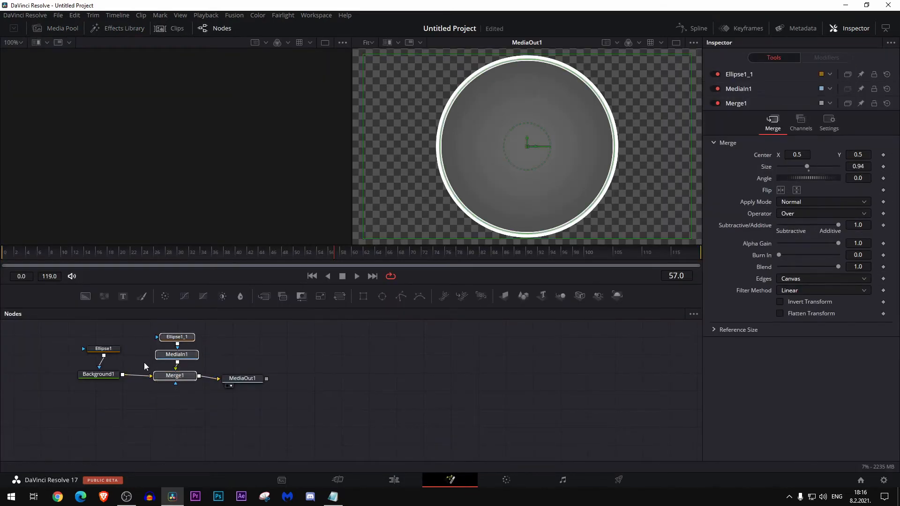
{"action": "mouse_move", "coordinate": [185, 341]}
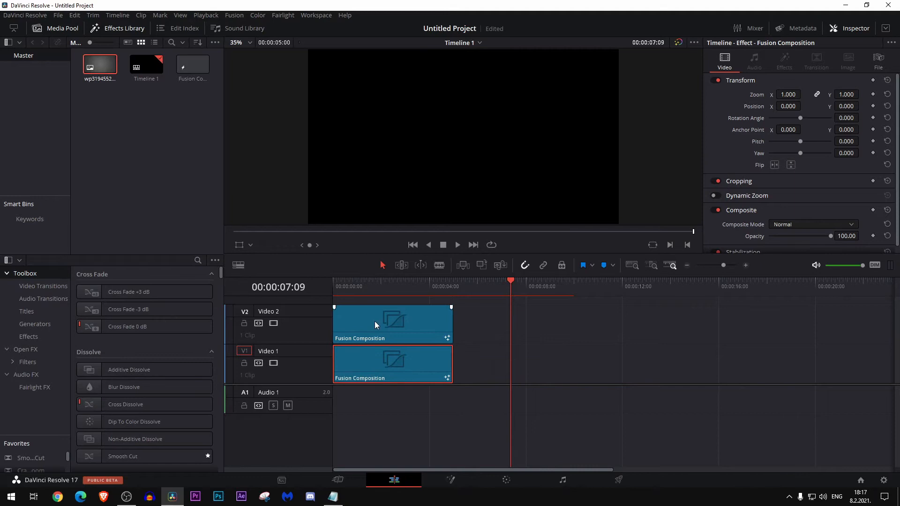
{"action": "left_click", "coordinate": [372, 286]}
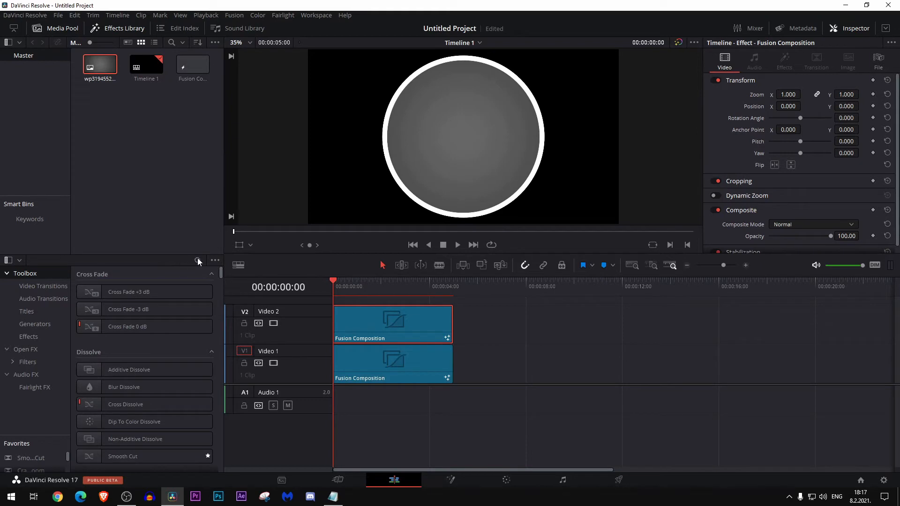
{"action": "type", "text": "cloc"}
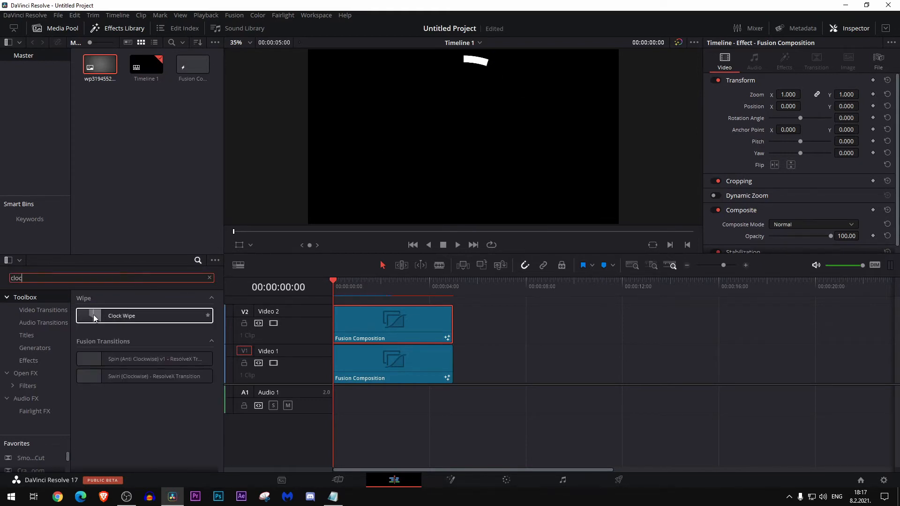
Apply a Clock Wipe to the V2 ring clip, then select the V1 clip for Fusion editing.
{"action": "left_click_drag", "start_coordinate": [121, 316], "coordinate": [285, 310]}
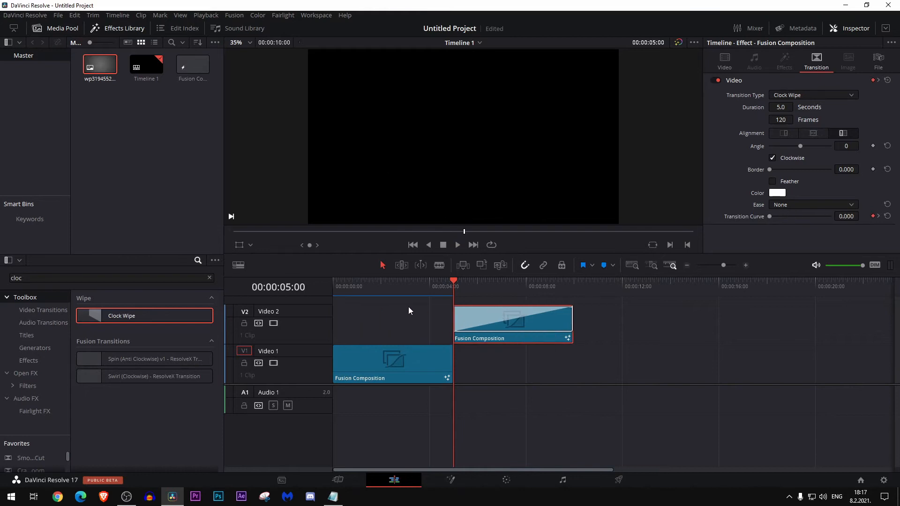
{"action": "left_click", "coordinate": [373, 365]}
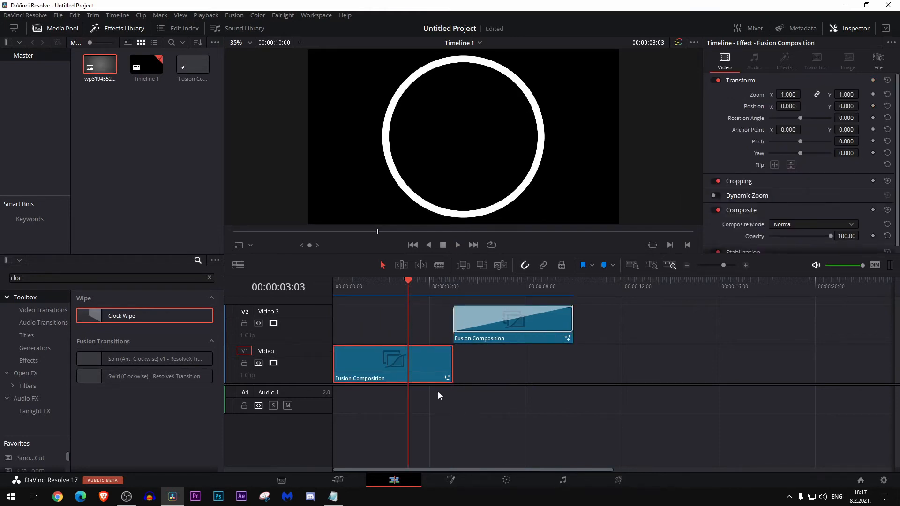
{"action": "left_click", "coordinate": [449, 480]}
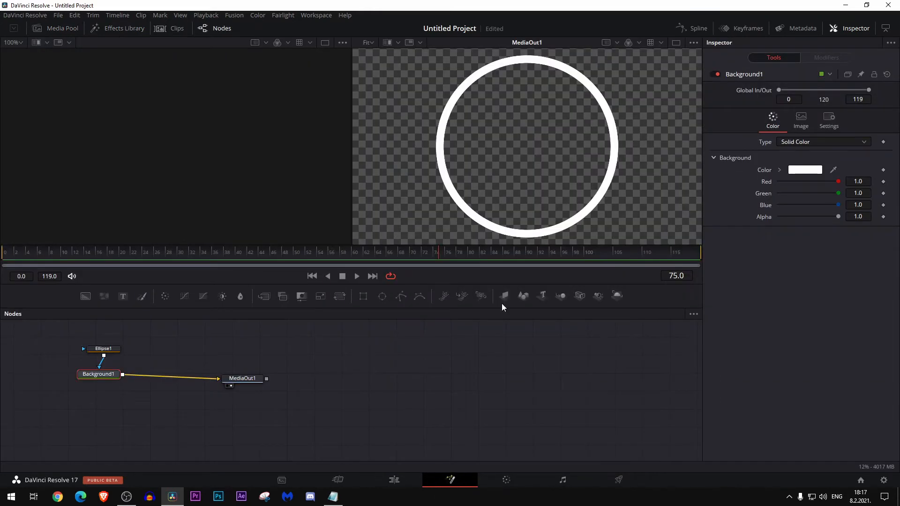
Darken the Background1 ring colour to gray #545454 and return to the Edit page.
{"action": "left_click", "coordinate": [804, 170]}
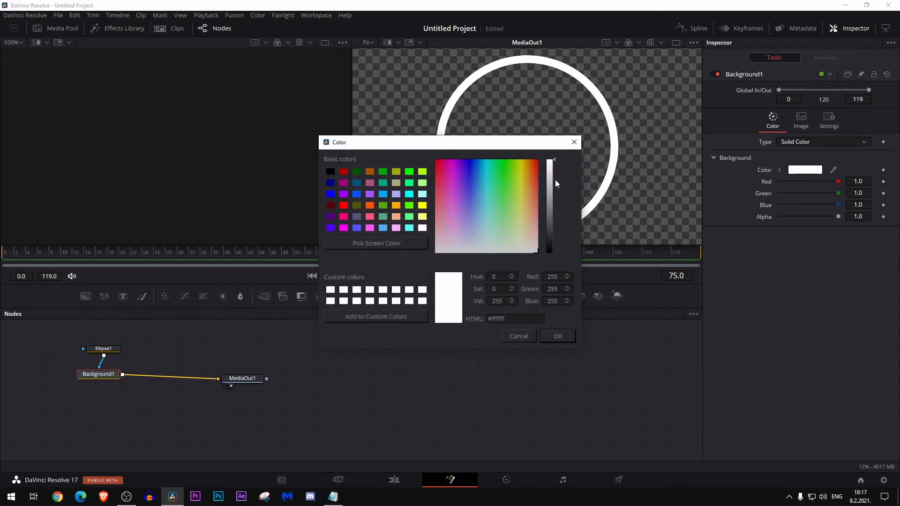
{"action": "left_click_drag", "start_coordinate": [549, 162], "coordinate": [550, 222]}
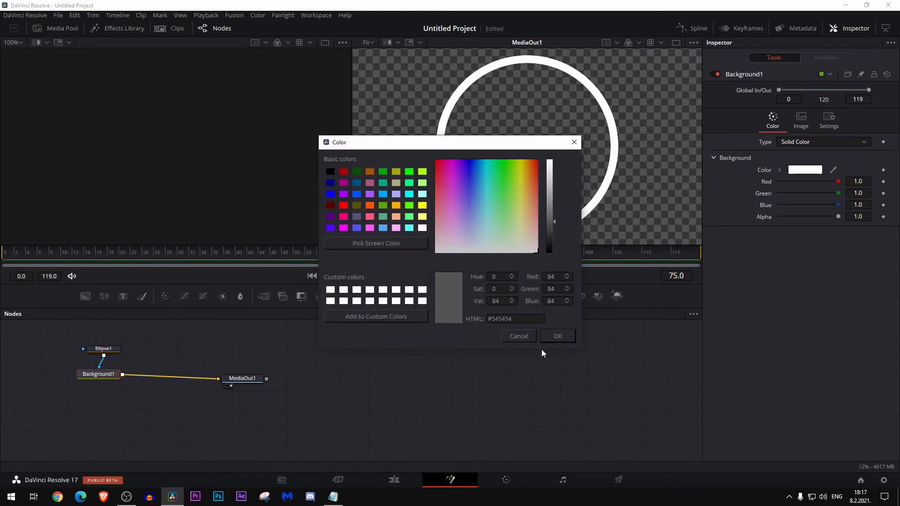
{"action": "left_click", "coordinate": [556, 336]}
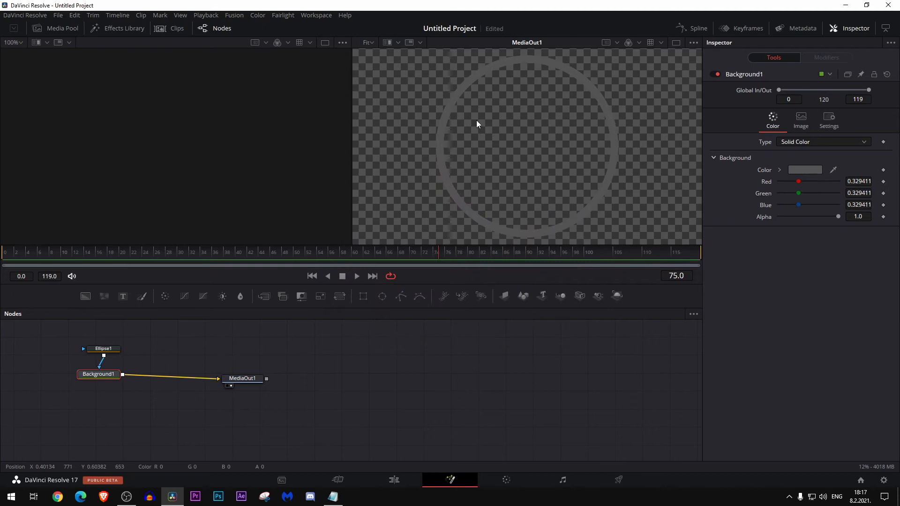
{"action": "left_click", "coordinate": [393, 480]}
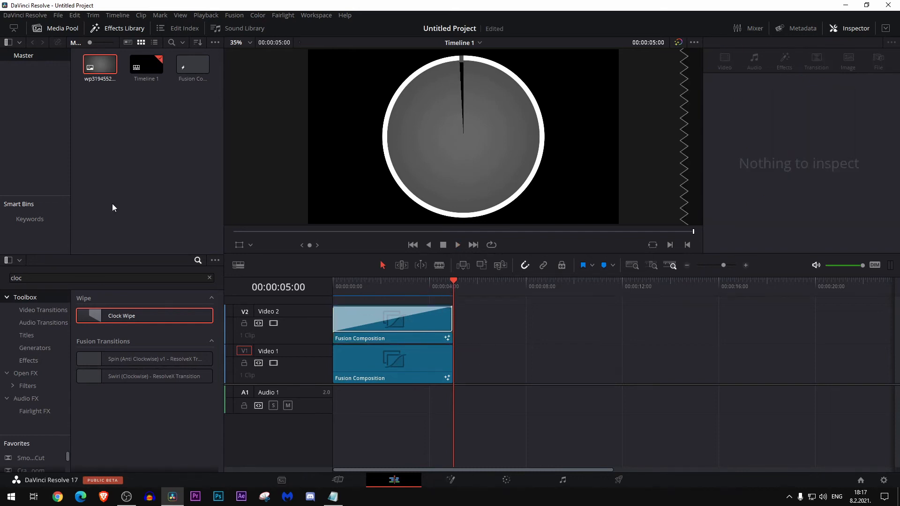
Search 'text', add a Text+ title and drive its text with the TimeCode modifier.
{"action": "left_click", "coordinate": [103, 278]}
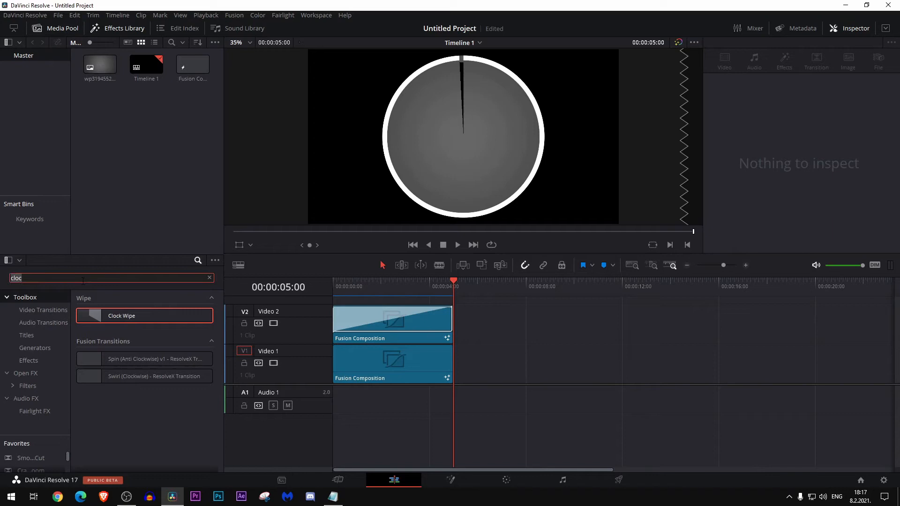
{"action": "type", "text": "text"}
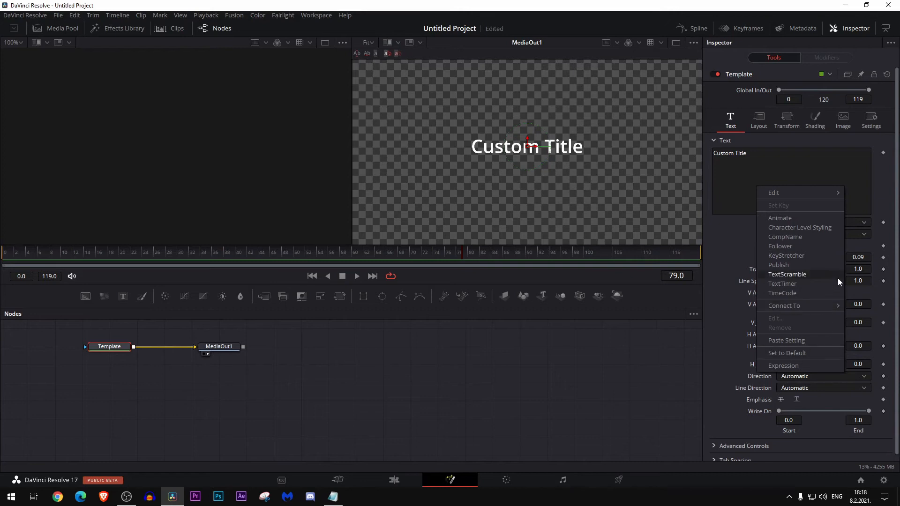
{"action": "mouse_move", "coordinate": [782, 292]}
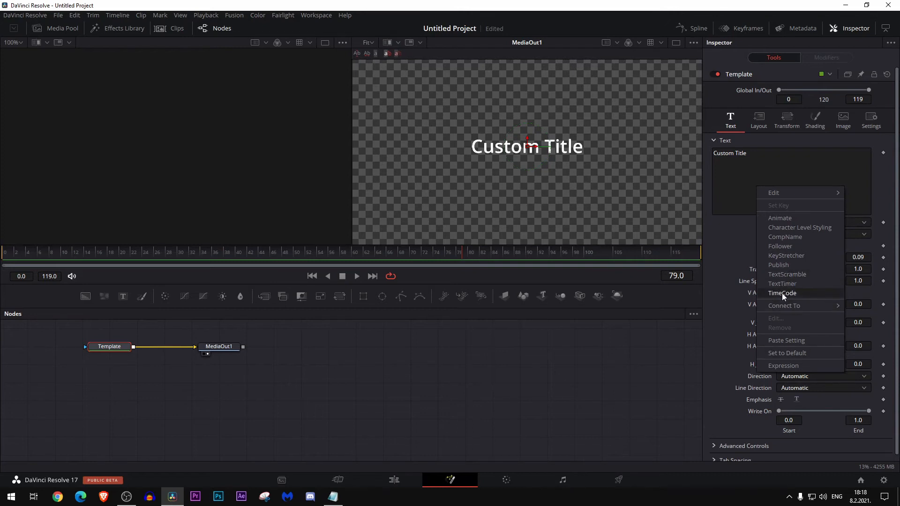
{"action": "left_click", "coordinate": [781, 292]}
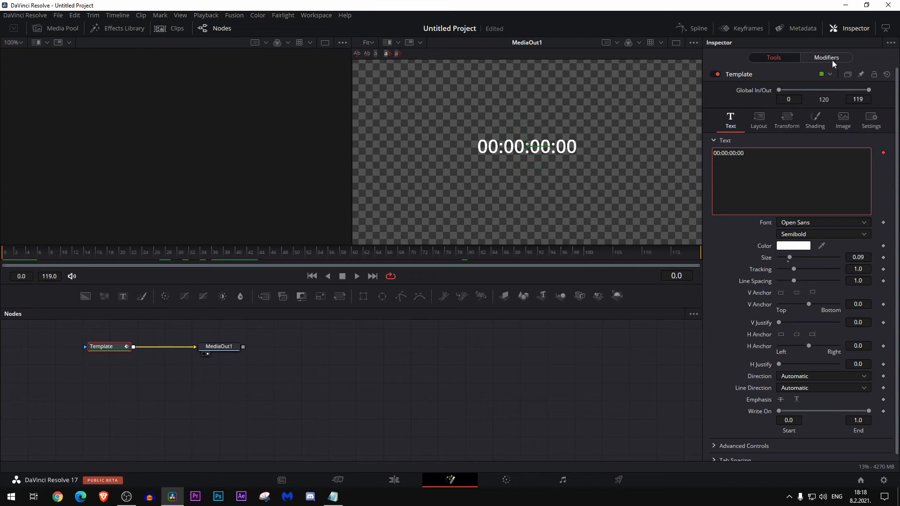
{"action": "left_click", "coordinate": [826, 57]}
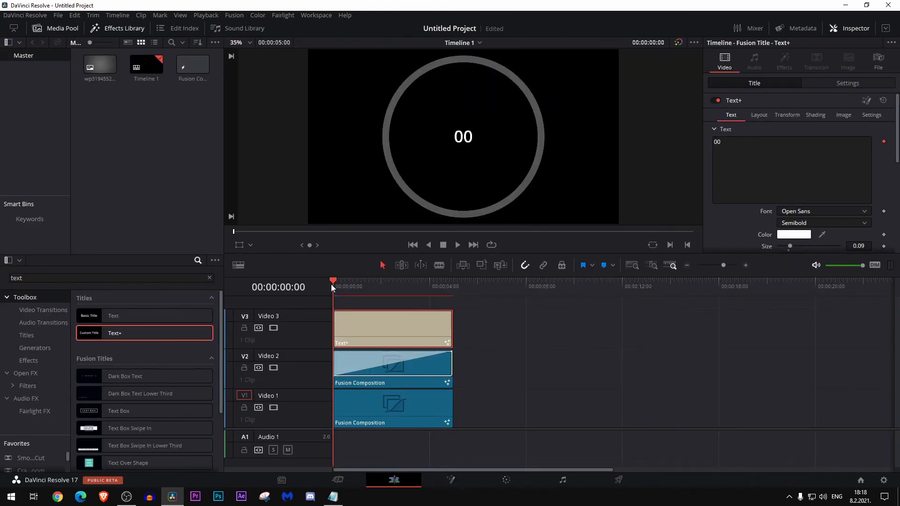
Raise the Text+ Size to 0.5 so the seconds number fills the ring.
{"action": "left_click", "coordinate": [442, 287]}
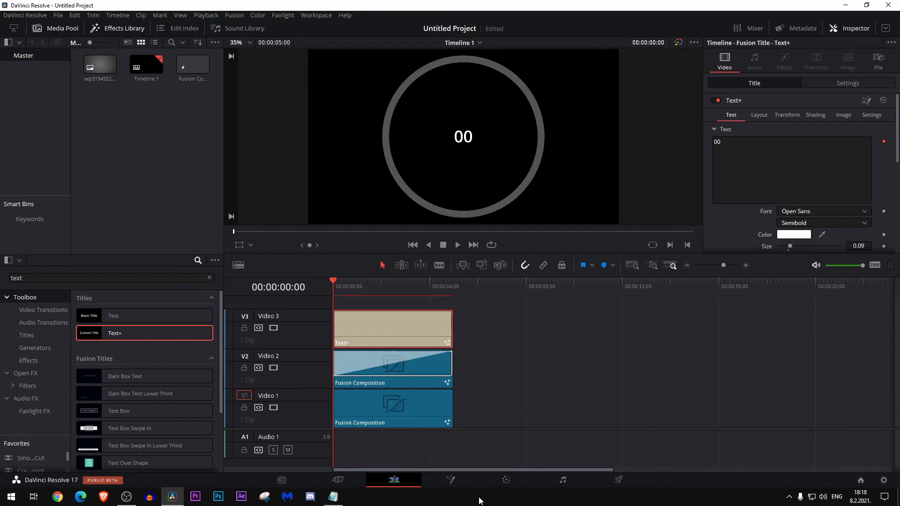
{"action": "left_click", "coordinate": [449, 480]}
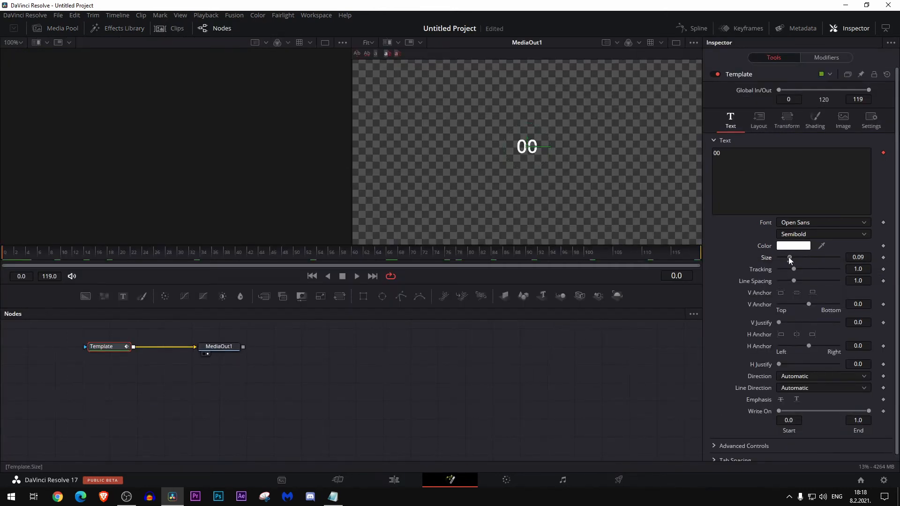
{"action": "left_click_drag", "start_coordinate": [789, 257], "coordinate": [838, 257]}
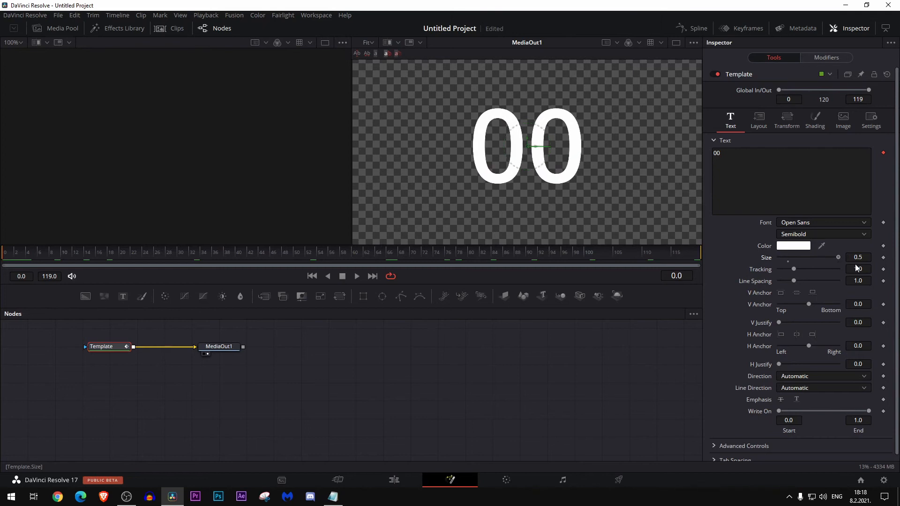
{"action": "left_click", "coordinate": [393, 480]}
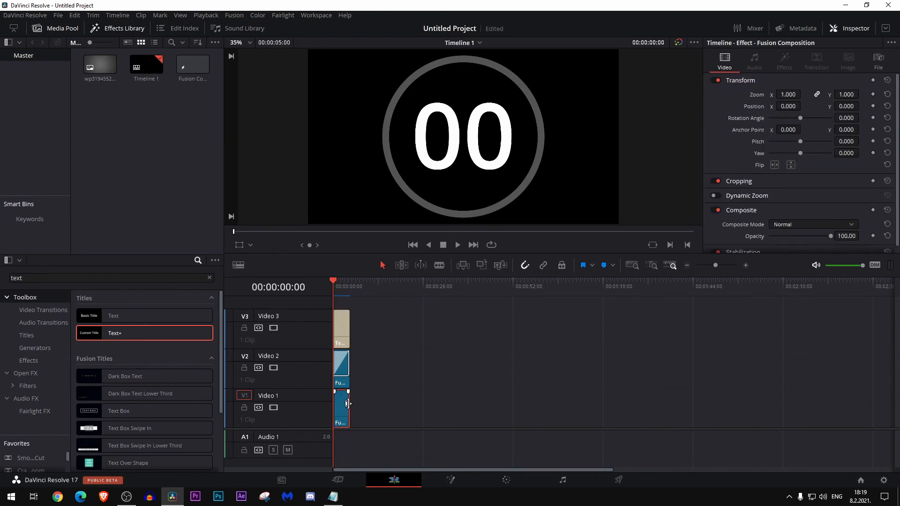
Stretch the bottom ring clip and the timer Text+ clip out to about 30 seconds.
{"action": "left_click_drag", "start_coordinate": [349, 408], "coordinate": [441, 408]}
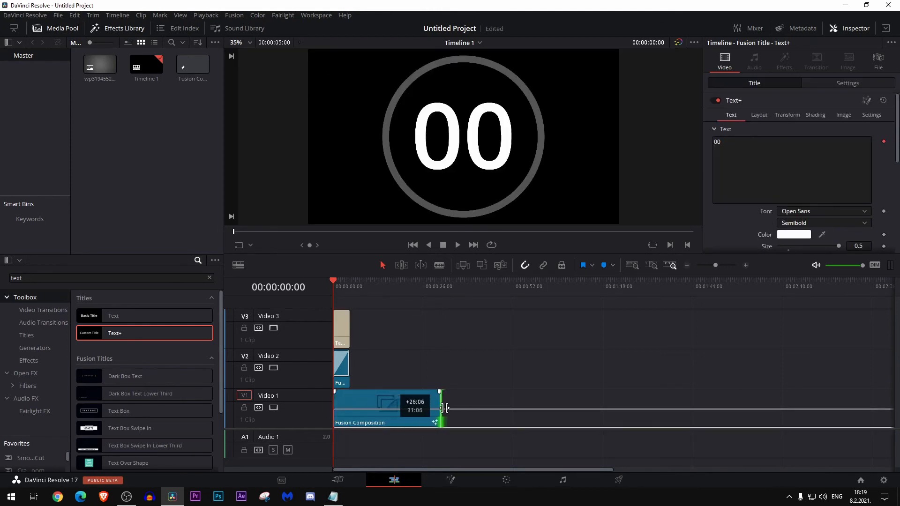
{"action": "left_click_drag", "start_coordinate": [441, 409], "coordinate": [479, 409]}
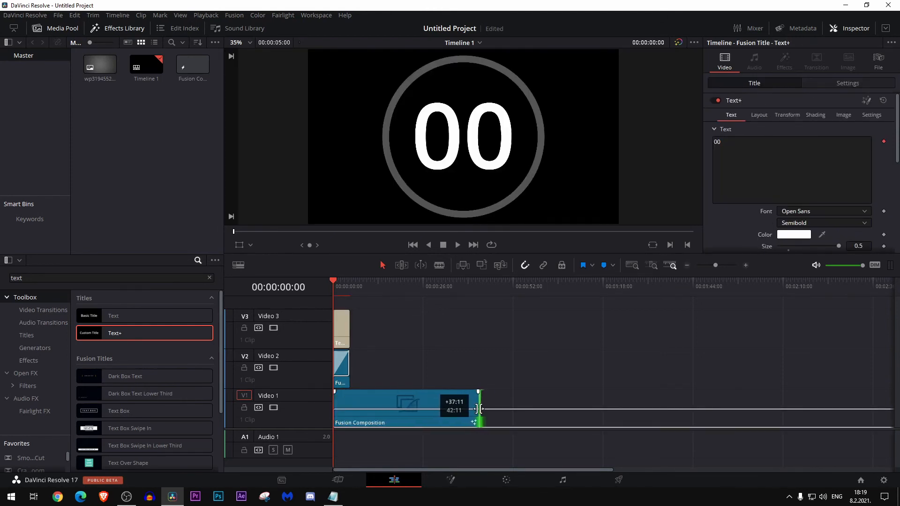
{"action": "left_click_drag", "start_coordinate": [479, 408], "coordinate": [444, 409]}
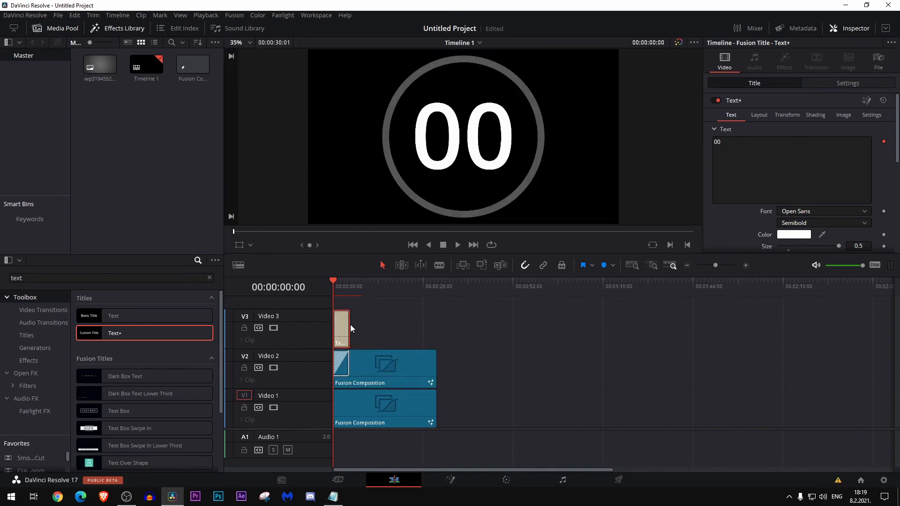
{"action": "left_click_drag", "start_coordinate": [348, 330], "coordinate": [436, 330]}
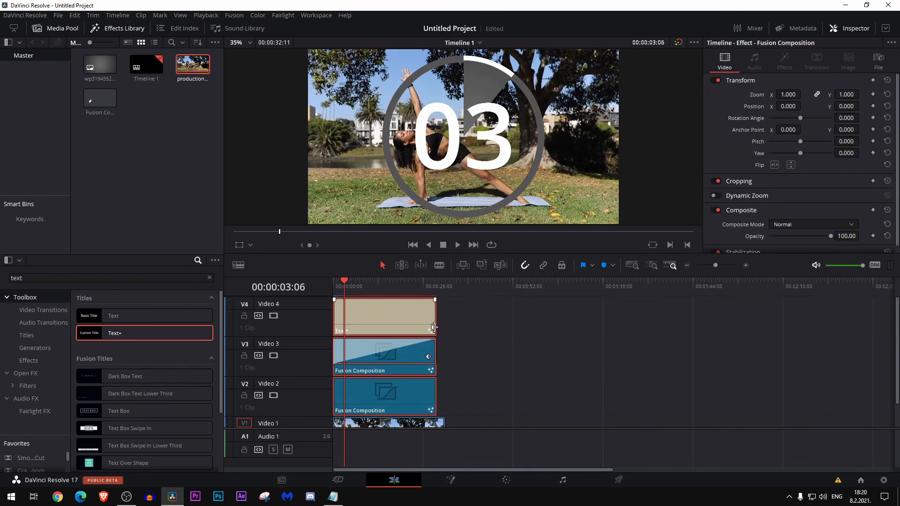
Merge the ring, wipe and timer clips into Compound Clip 1 on Video 2.
{"action": "right_click", "coordinate": [384, 316]}
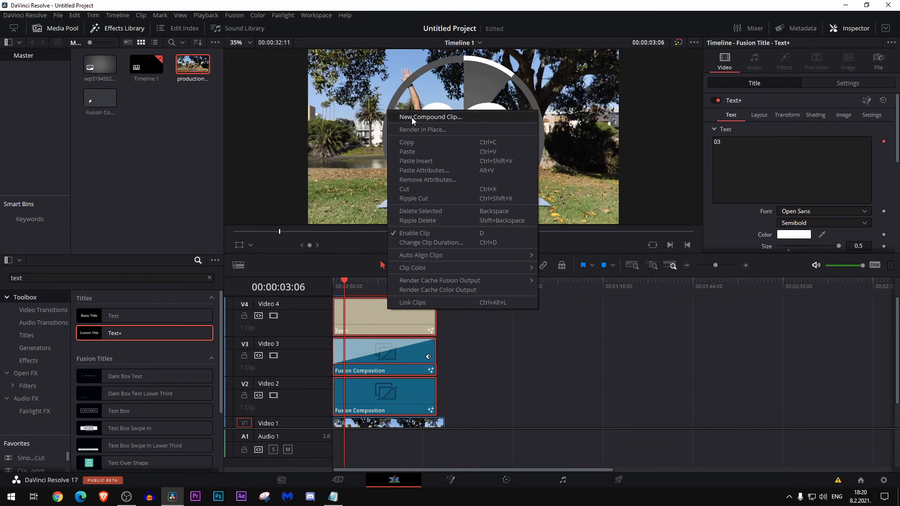
{"action": "left_click", "coordinate": [430, 117]}
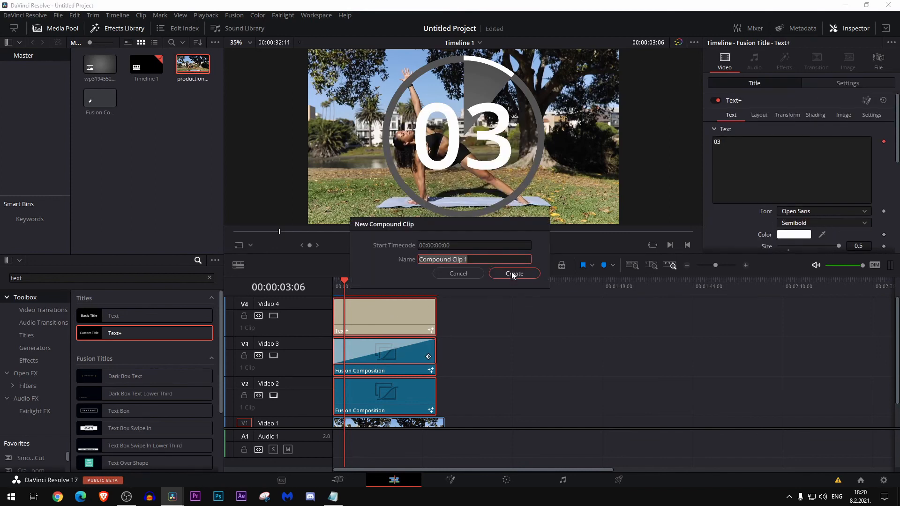
{"action": "left_click", "coordinate": [514, 273]}
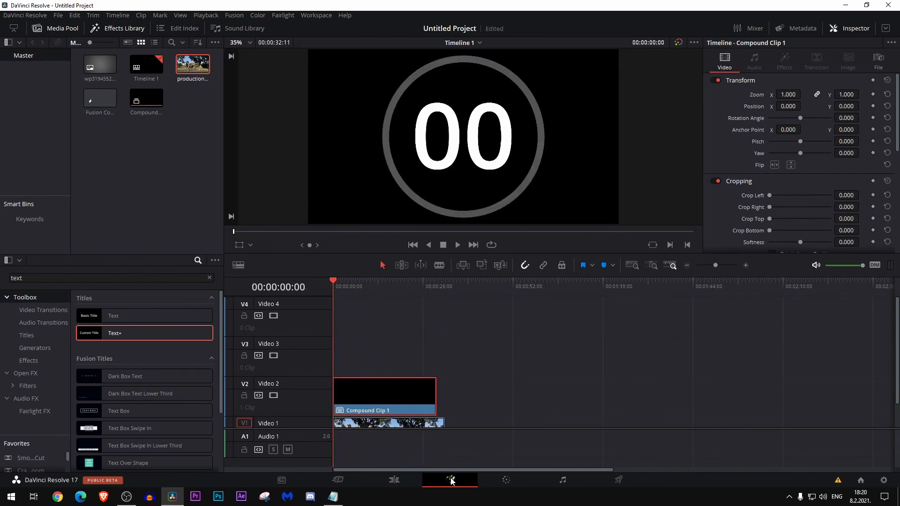
Add a Delta Keyer between MediaIn1 and MediaOut1 to remove the compound clip's black background.
{"action": "left_click", "coordinate": [449, 480]}
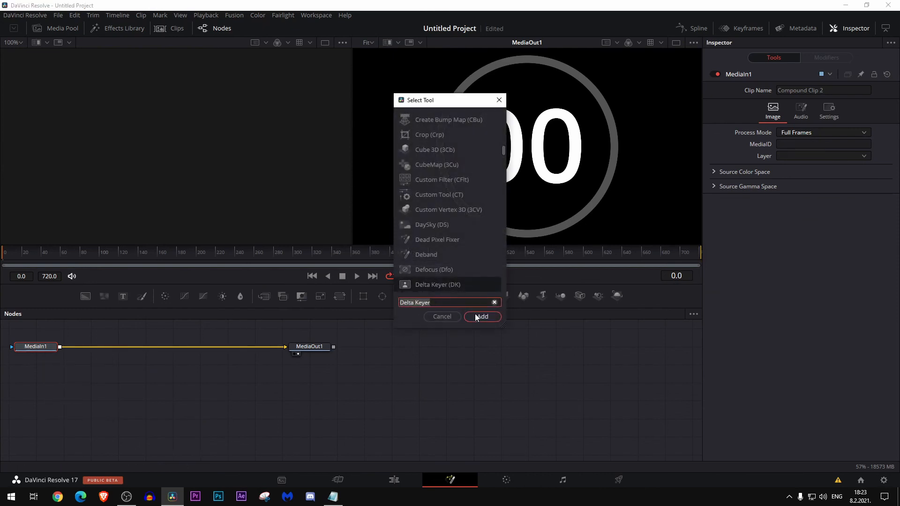
{"action": "left_click", "coordinate": [482, 316]}
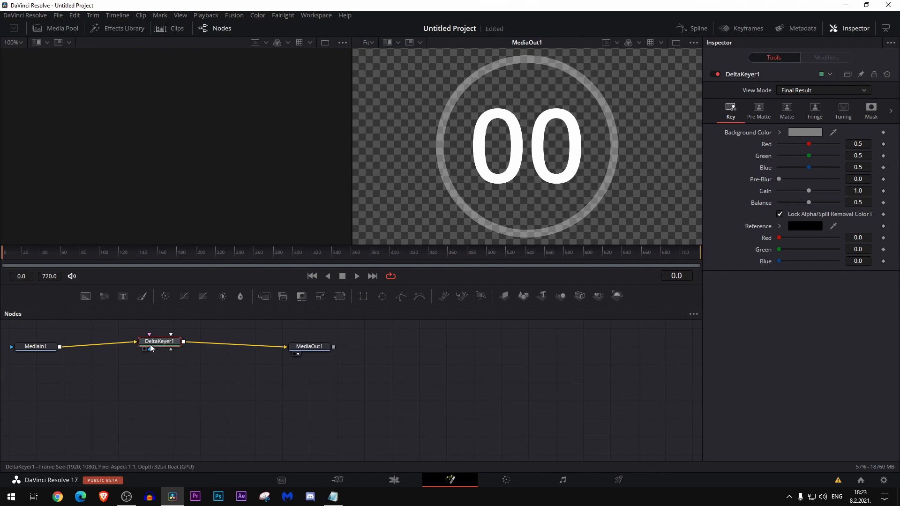
{"action": "left_click", "coordinate": [393, 480]}
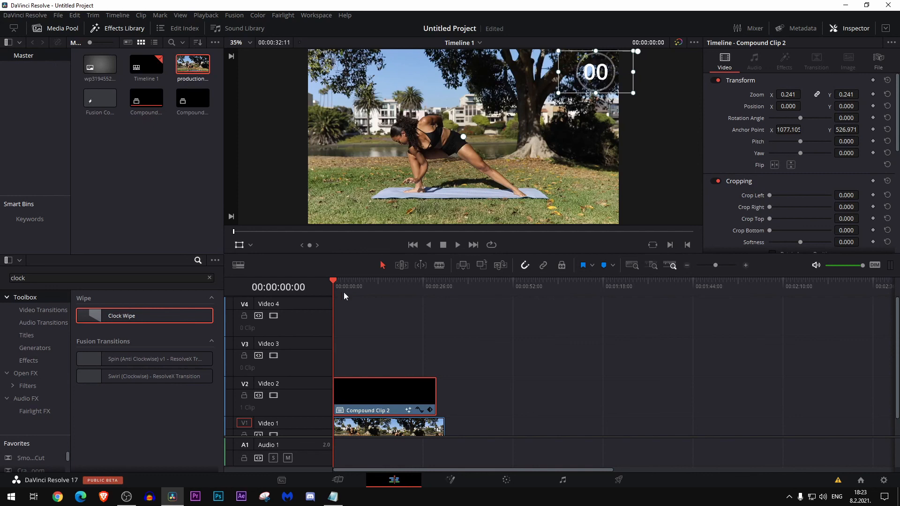
Play back the shrunken countdown in the upper-right corner over the yoga footage.
{"action": "left_click", "coordinate": [456, 244]}
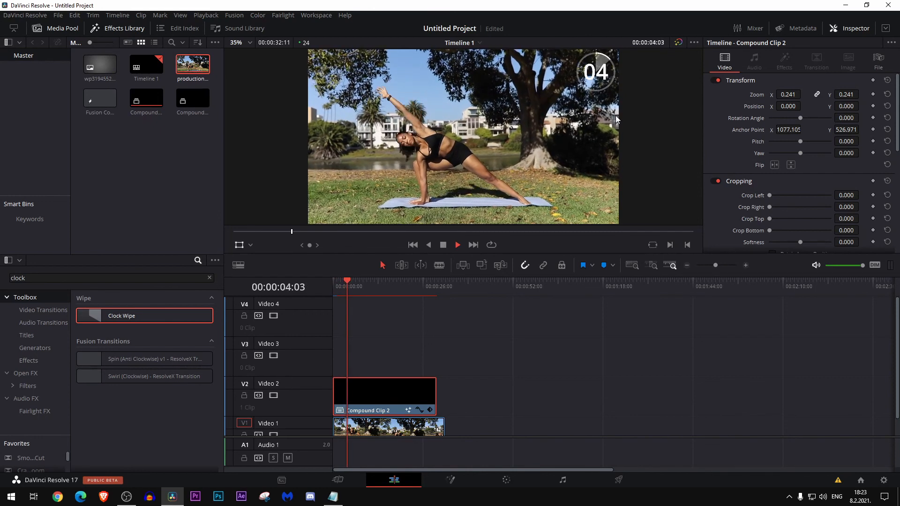
{"action": "left_click", "coordinate": [456, 245]}
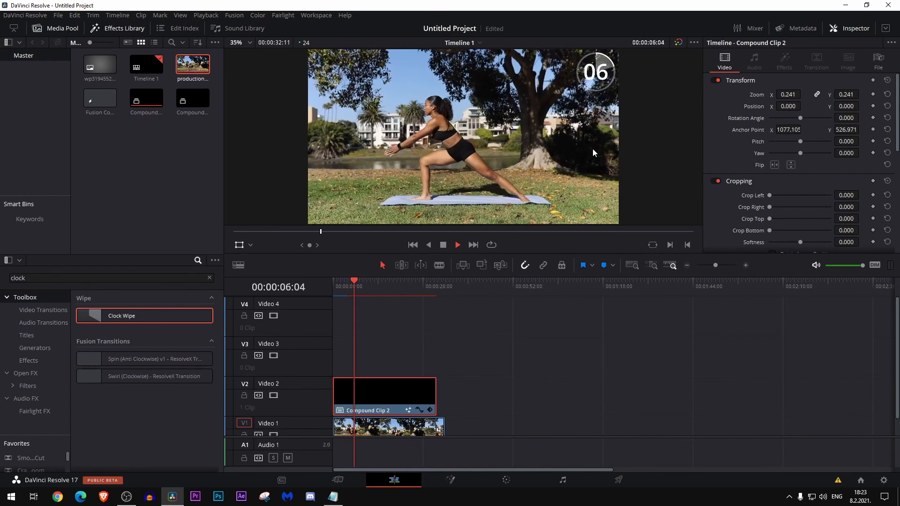
{"action": "left_click", "coordinate": [457, 245]}
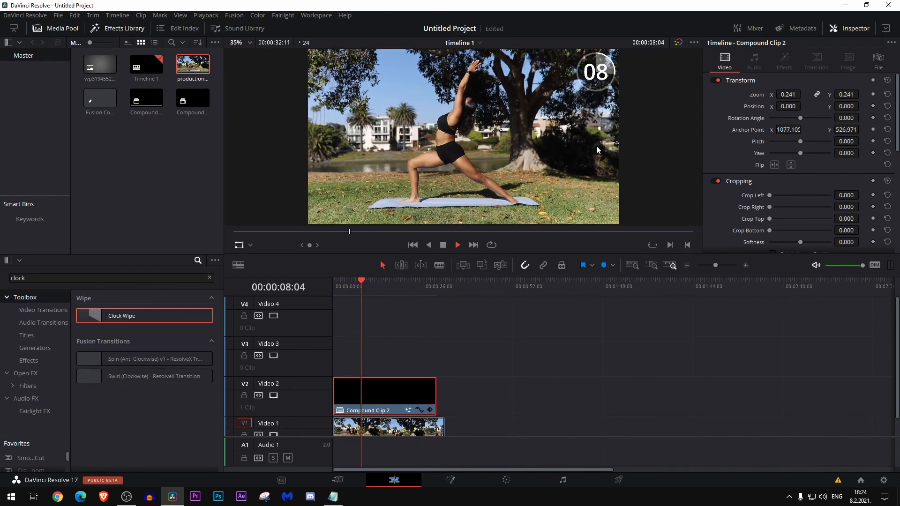